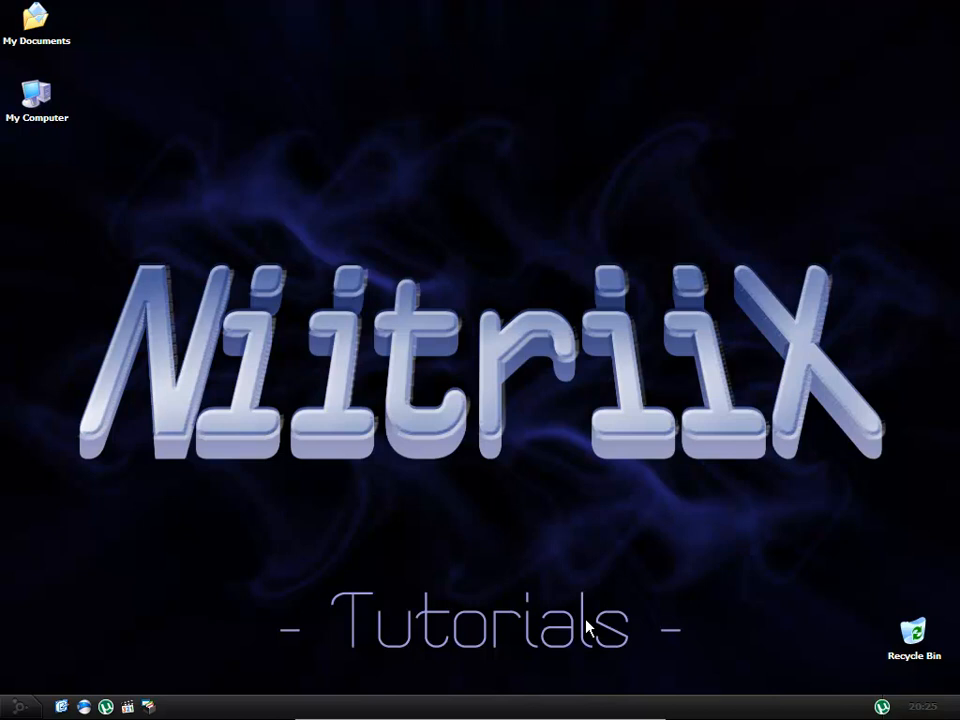
mouse_move(704, 612)
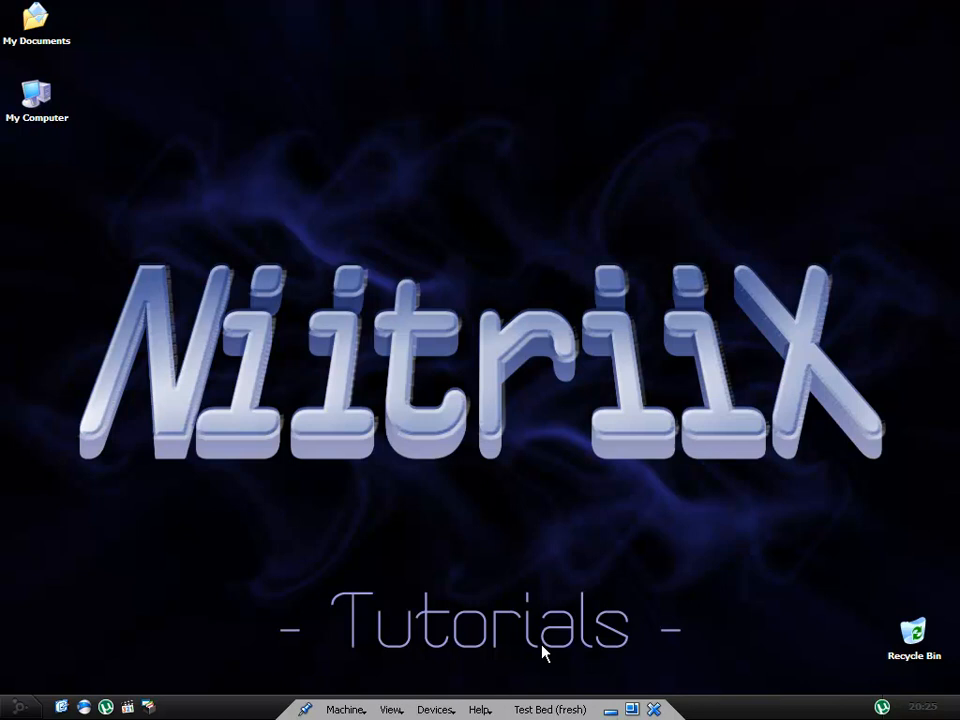
mouse_move(884, 708)
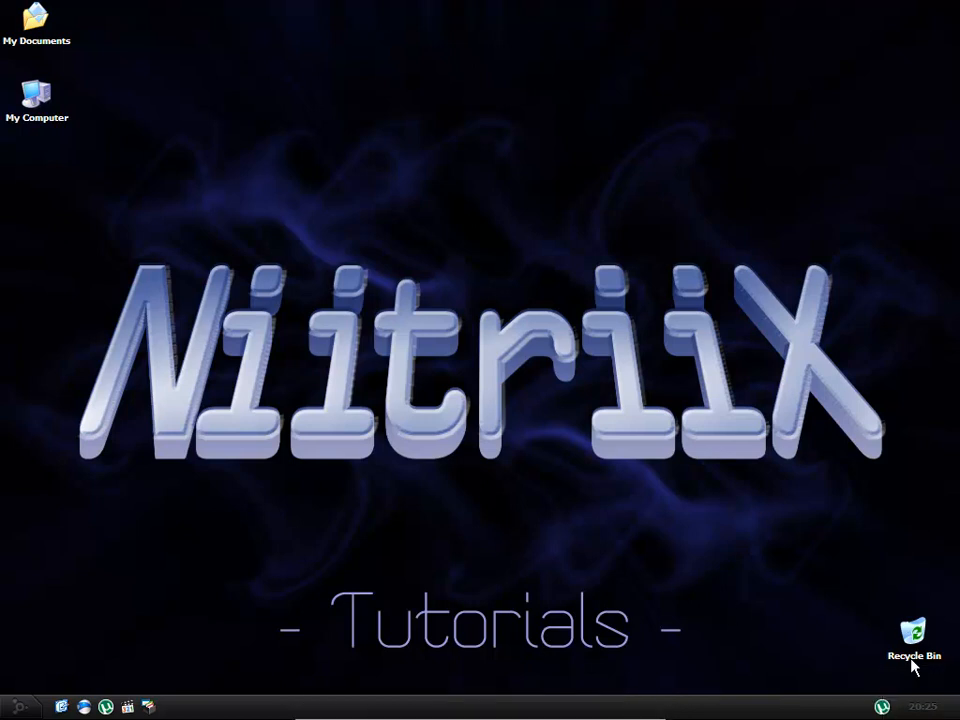
mouse_move(916, 688)
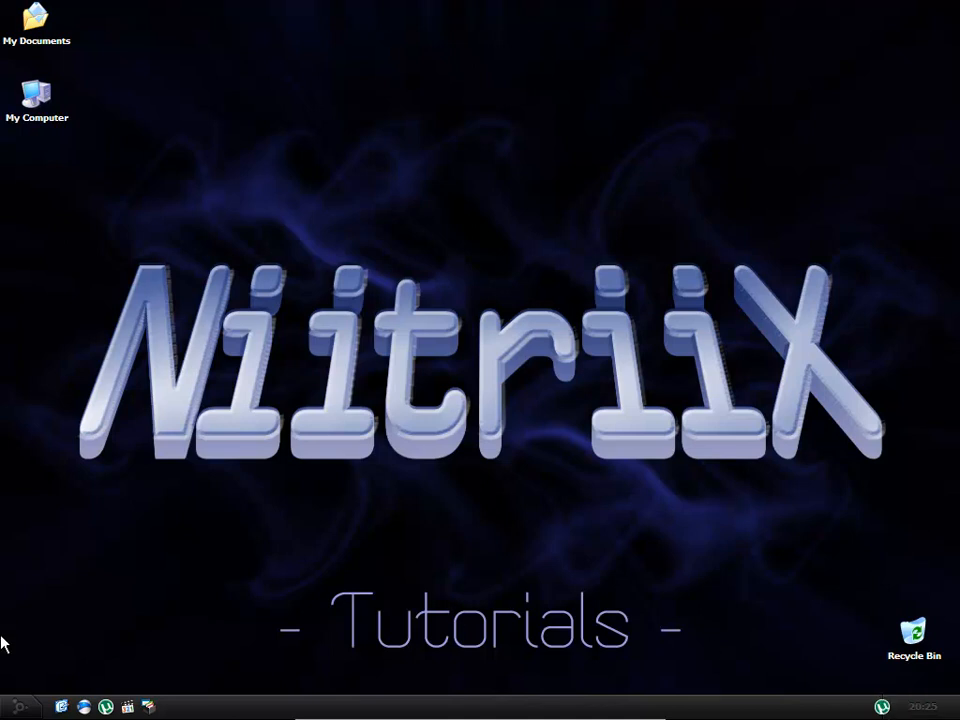
mouse_move(30, 680)
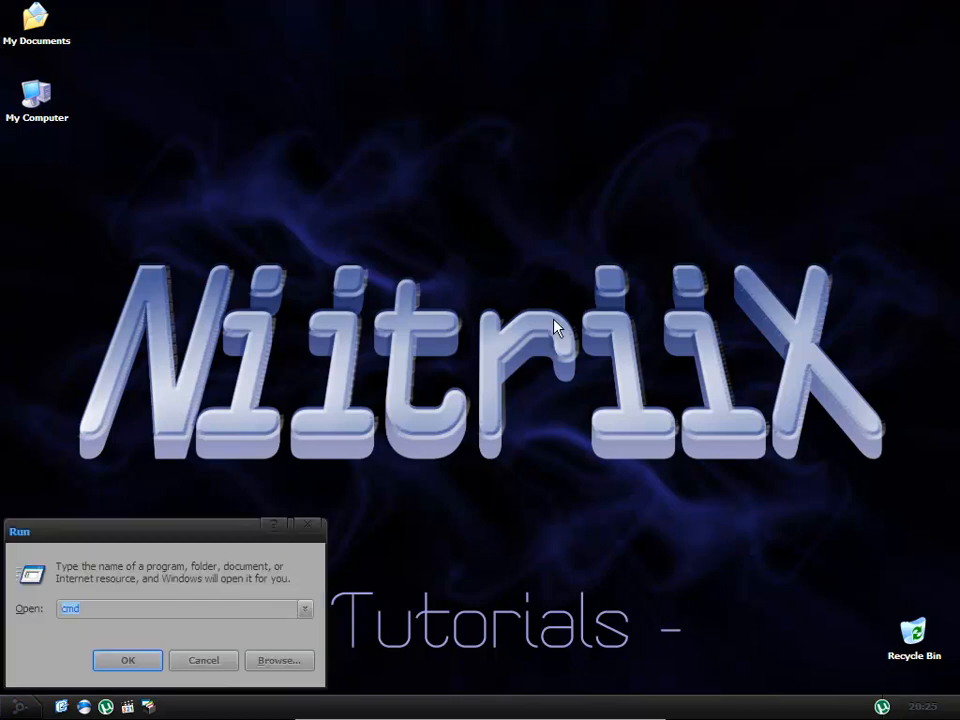
Run cmd and display ipconfig output showing local IP 10.0.2.15.
click(128, 660)
text(ipconfig)
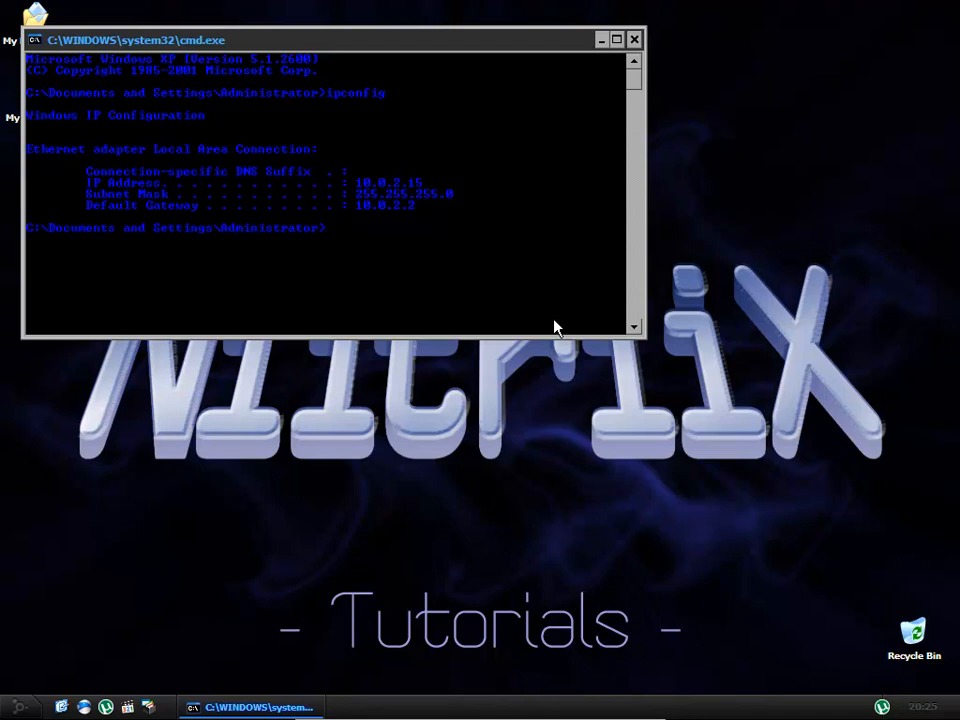
mouse_move(184, 186)
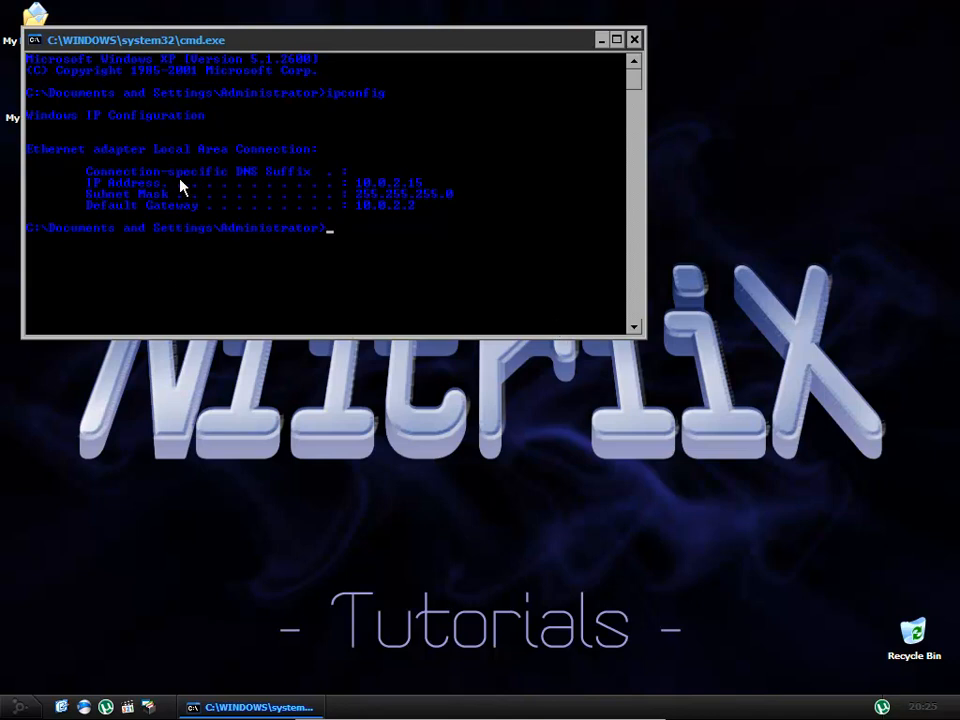
mouse_move(420, 190)
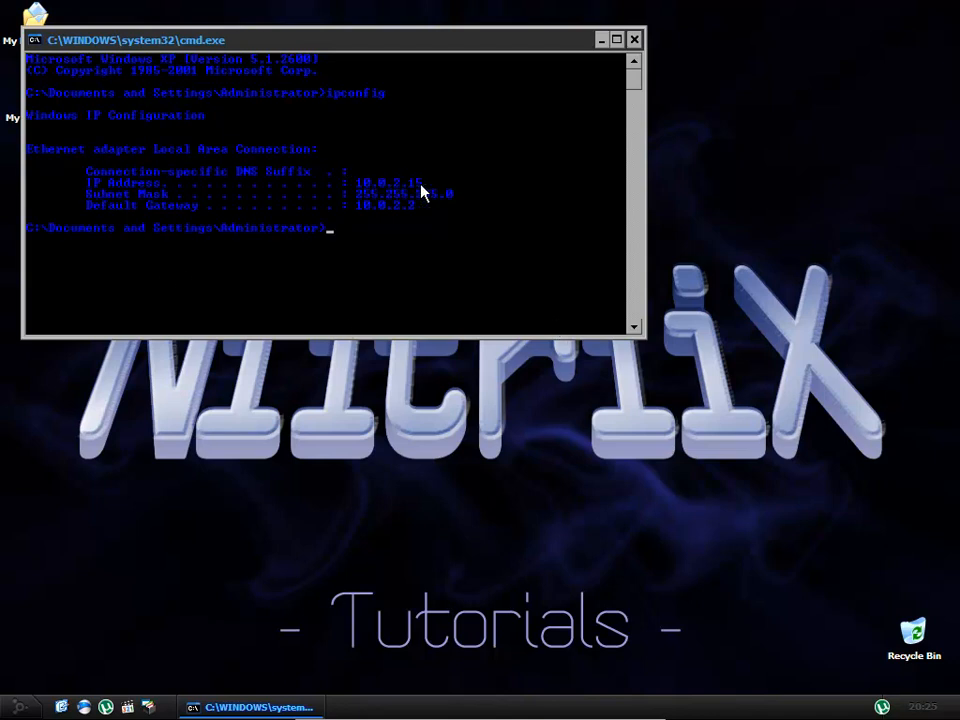
mouse_move(112, 196)
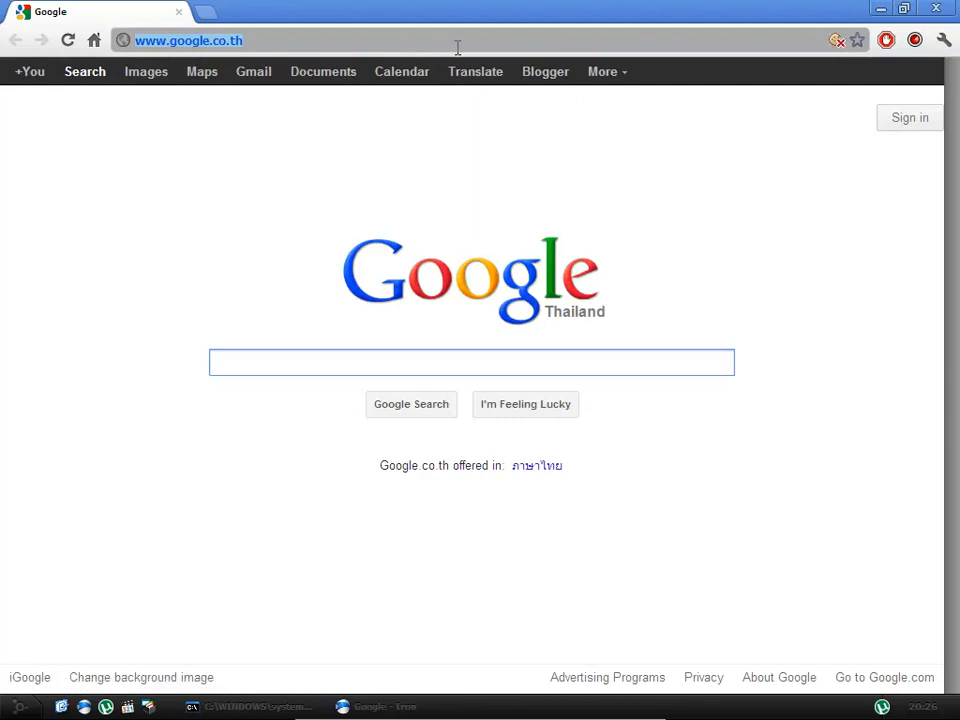
Load the router at 192.168.1.1 and log in as administrator.
text(1920)
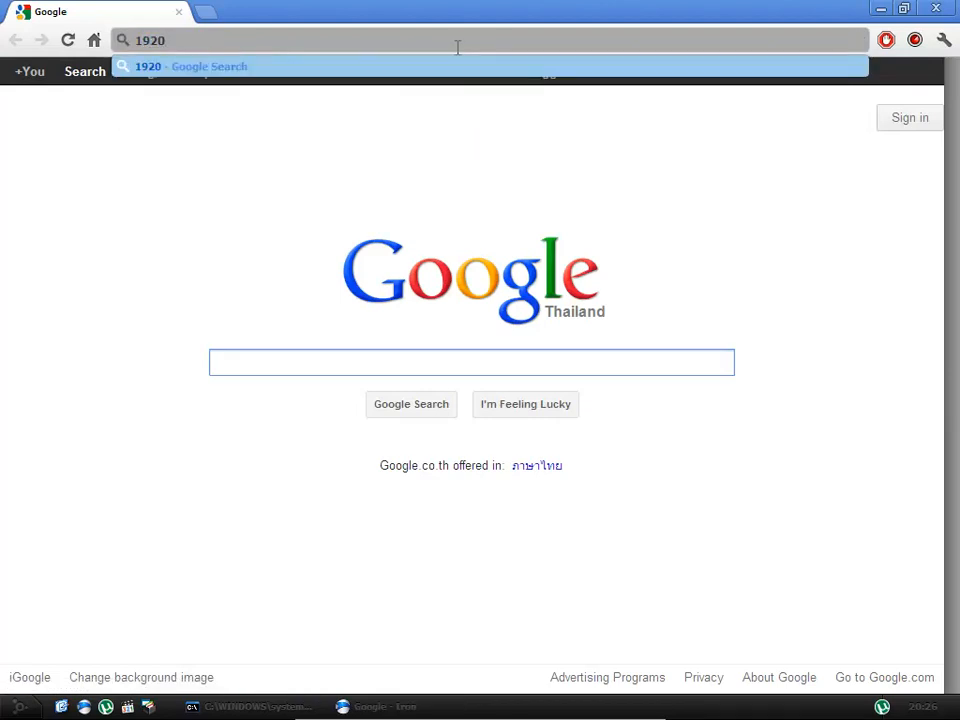
key(Backspace)
text(.168.1.1)
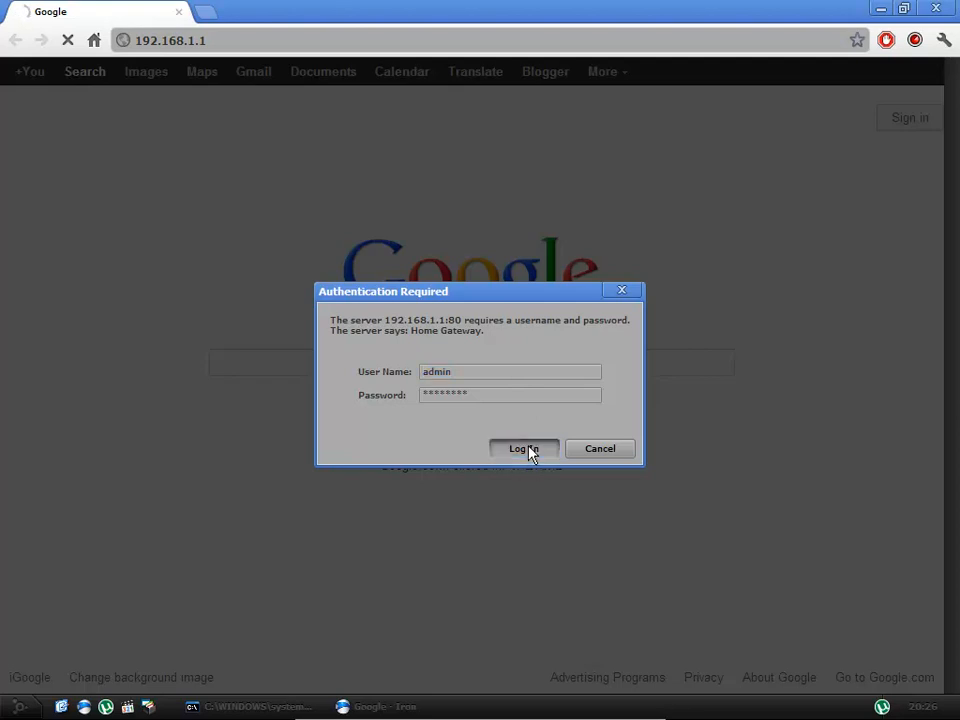
click(524, 448)
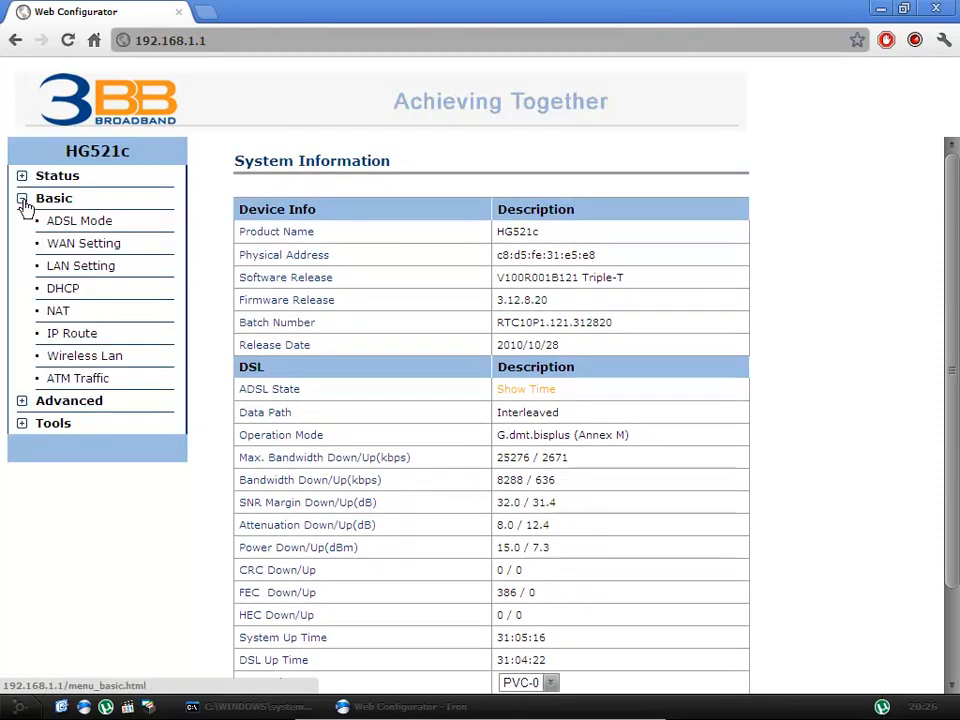
mouse_move(58, 312)
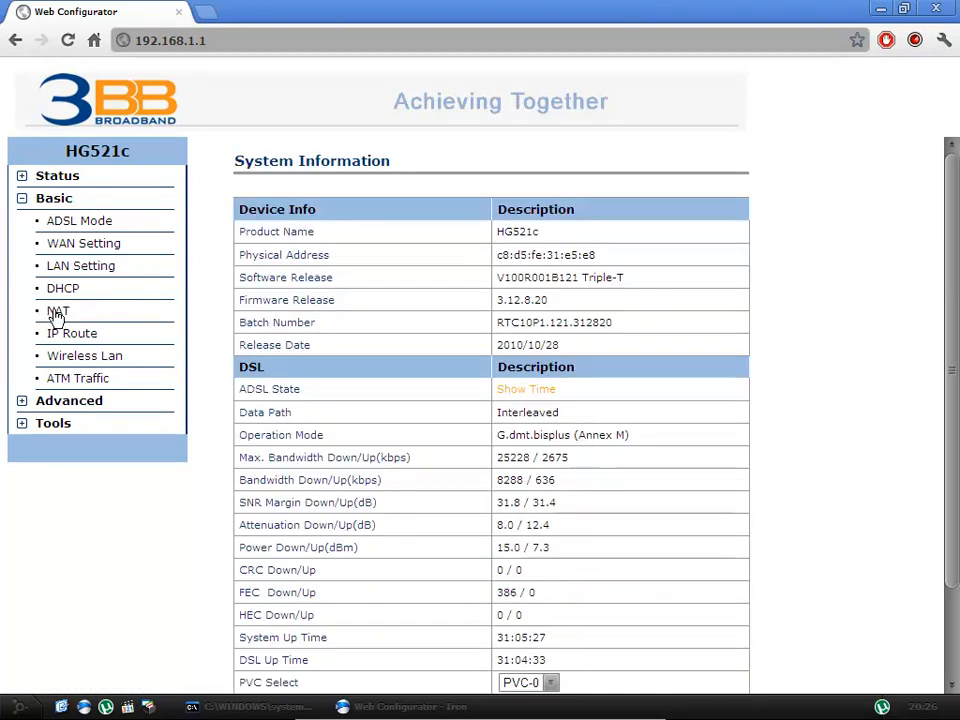
Navigate from Basic > NAT to the Virtual Server rule page.
click(58, 310)
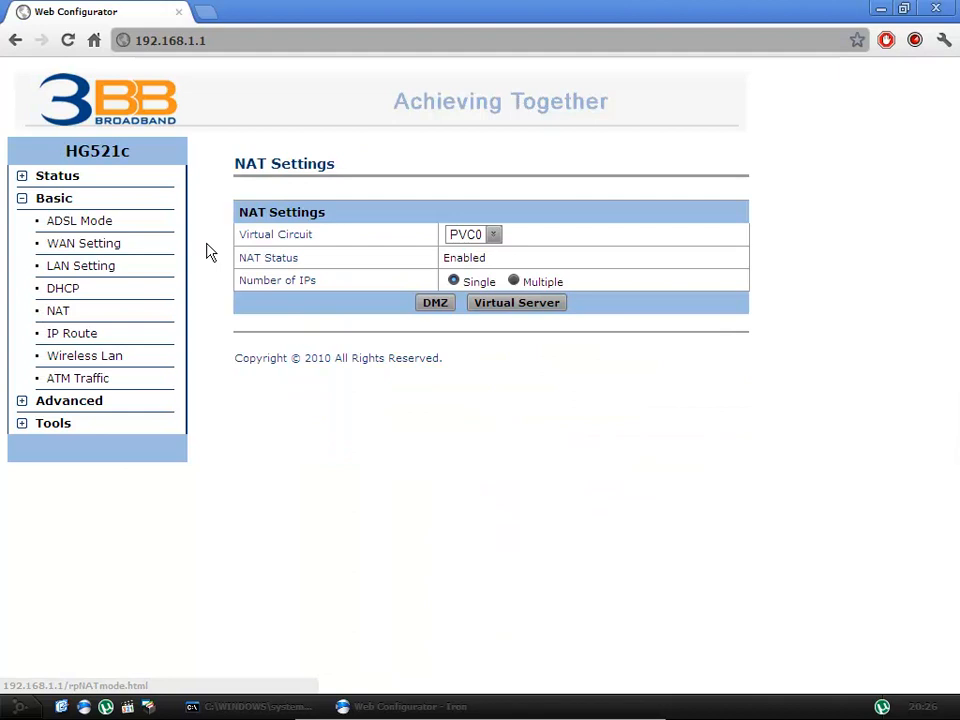
mouse_move(96, 210)
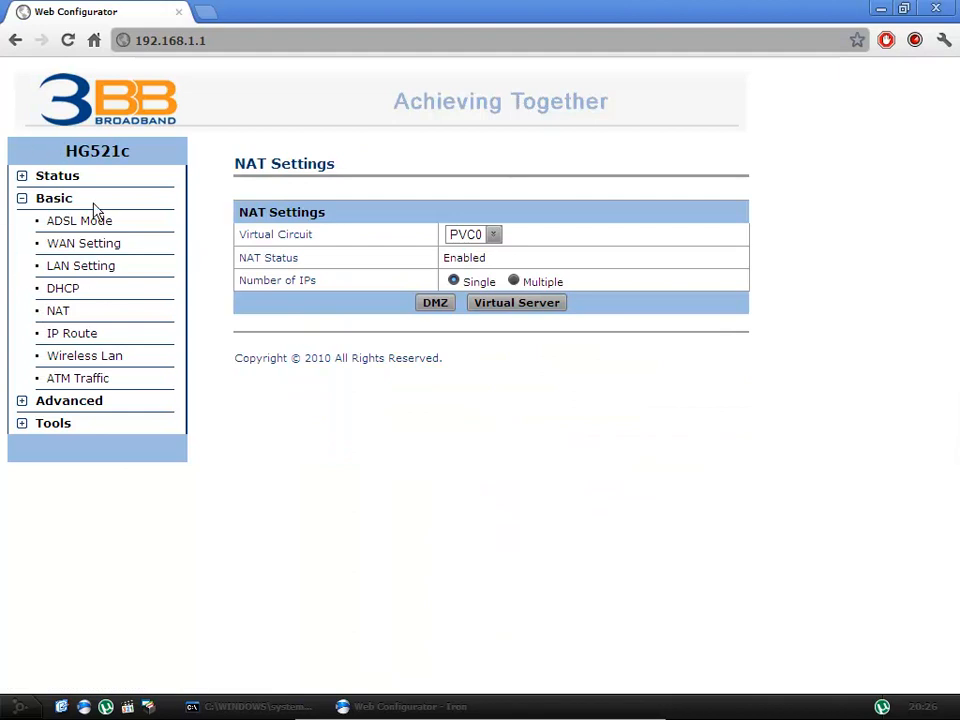
click(56, 176)
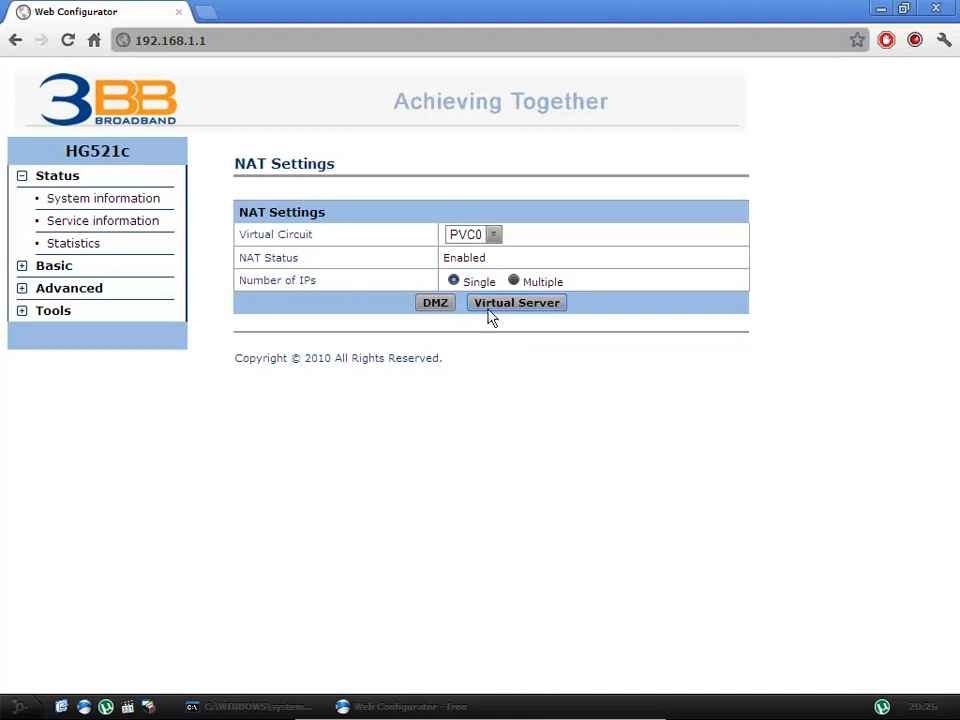
click(516, 302)
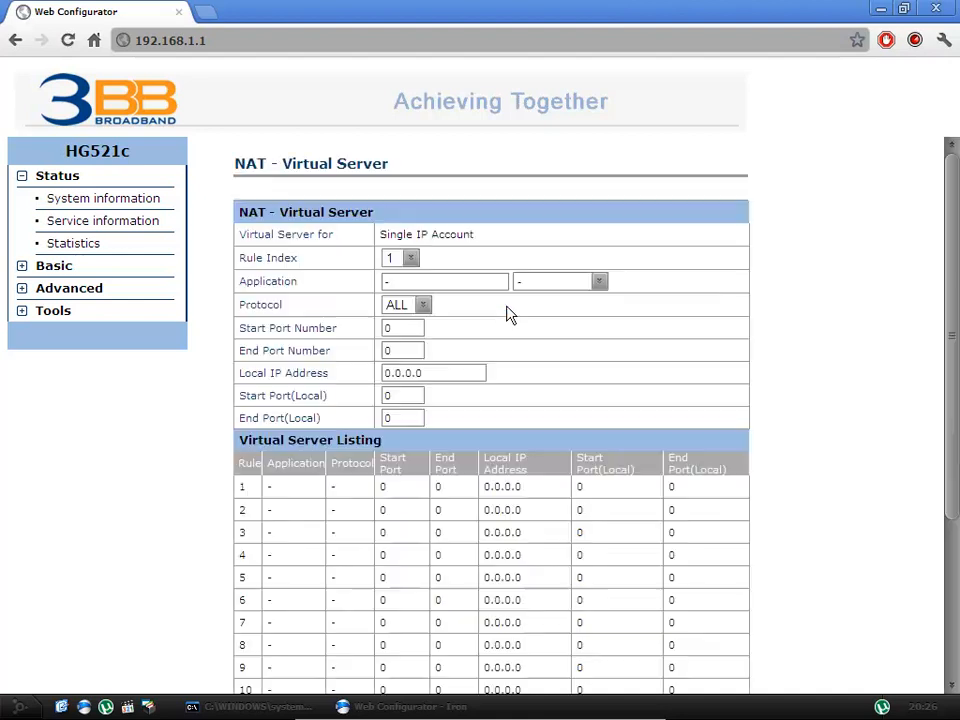
Name the new rule 'utorrent' and keep its protocol as ALL.
scroll(down, 3)
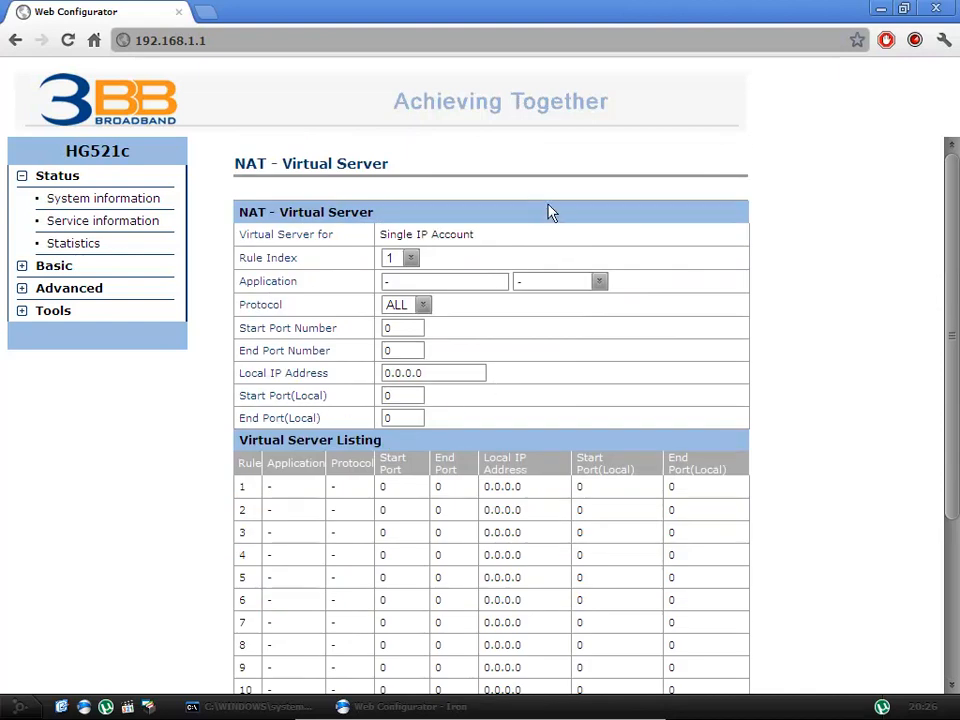
scroll(down, 3)
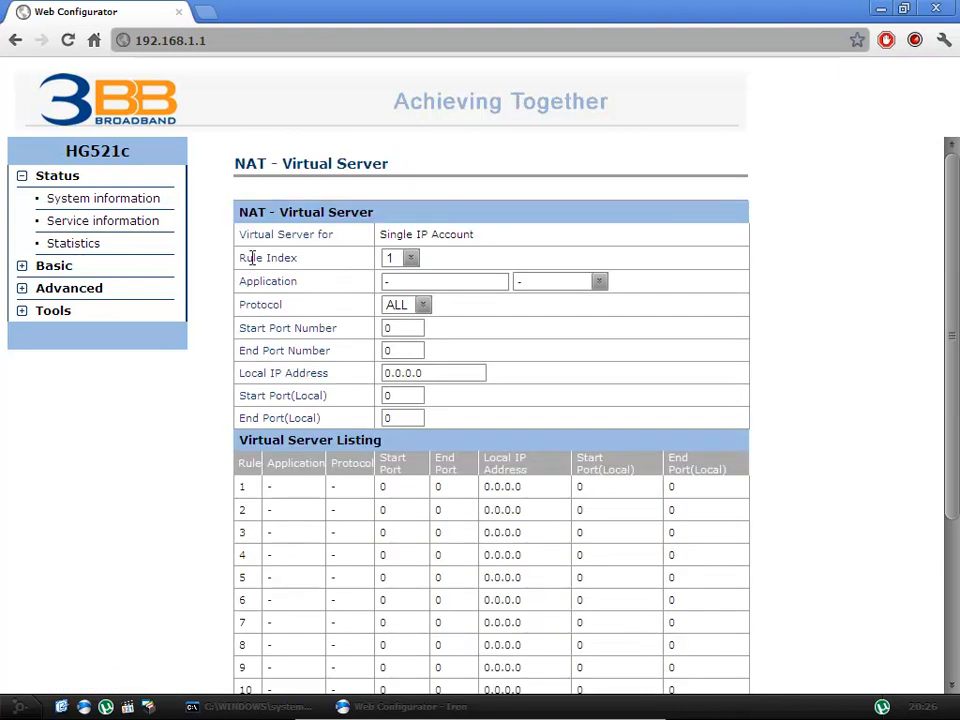
click(410, 256)
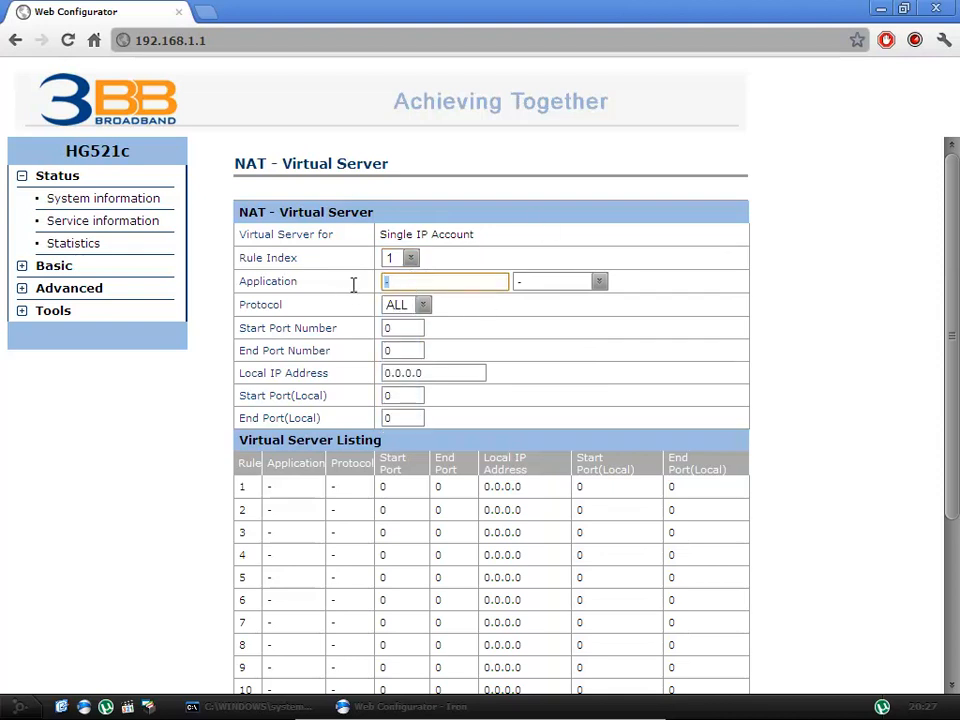
mouse_move(356, 292)
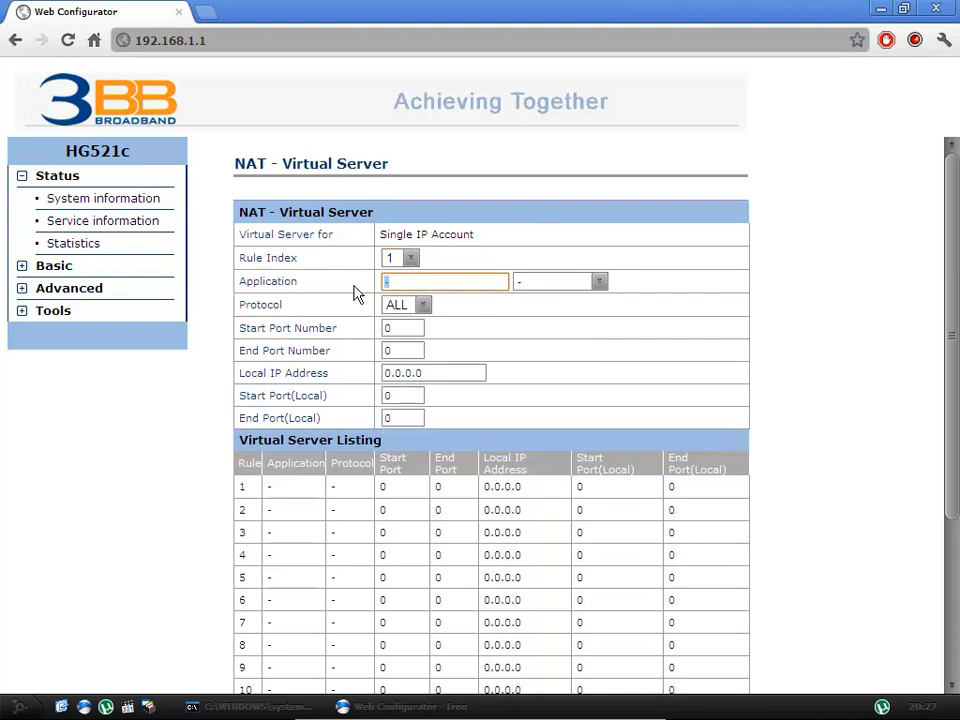
text(utorre)
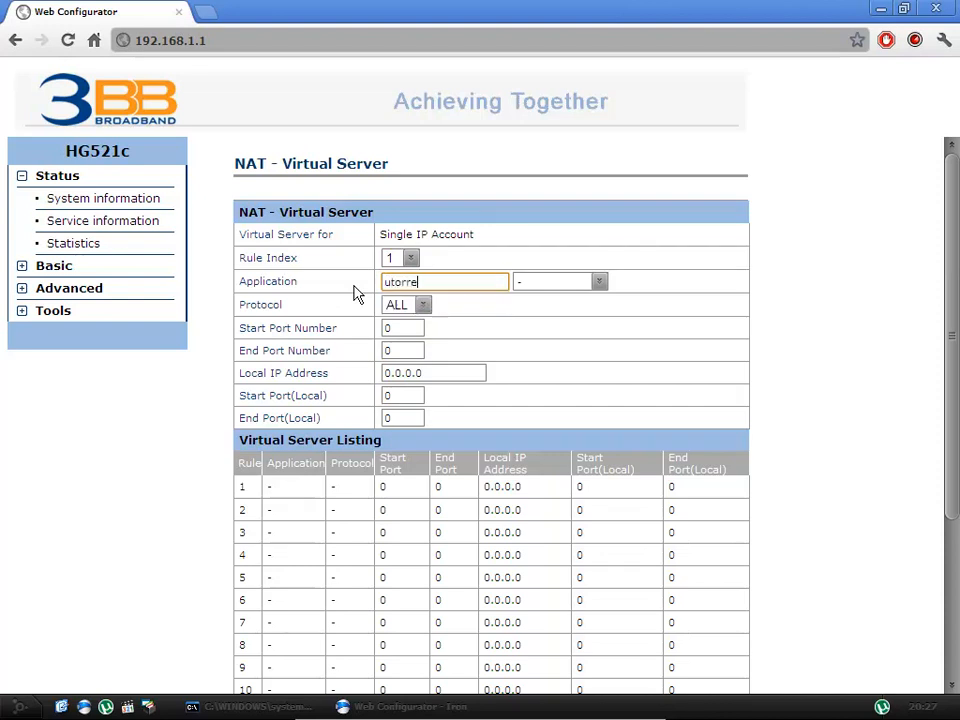
text(nt)
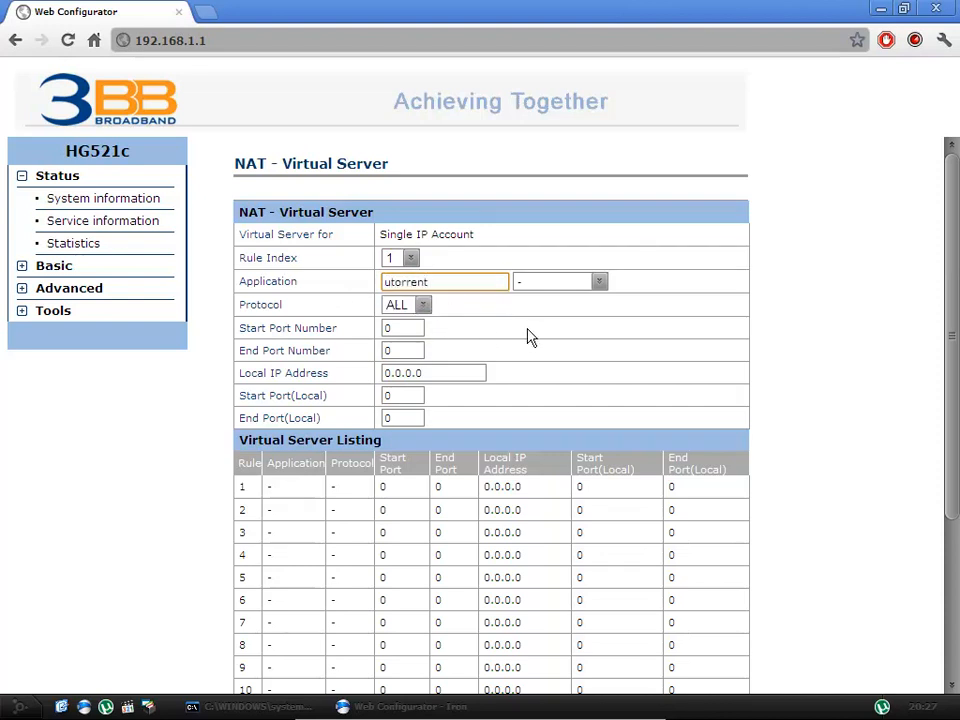
click(598, 280)
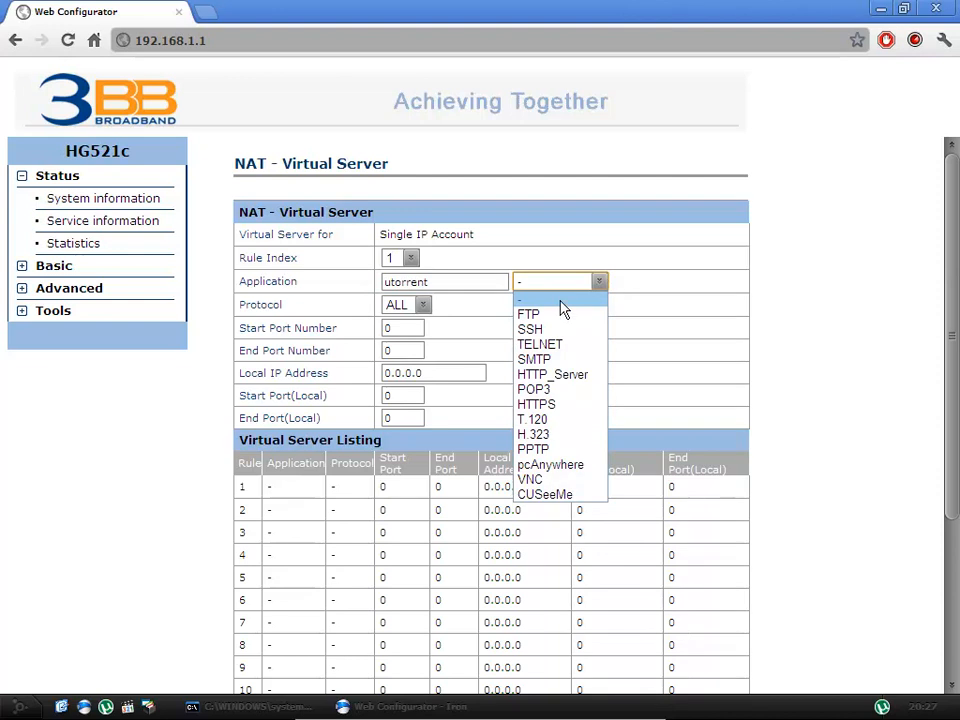
mouse_move(552, 374)
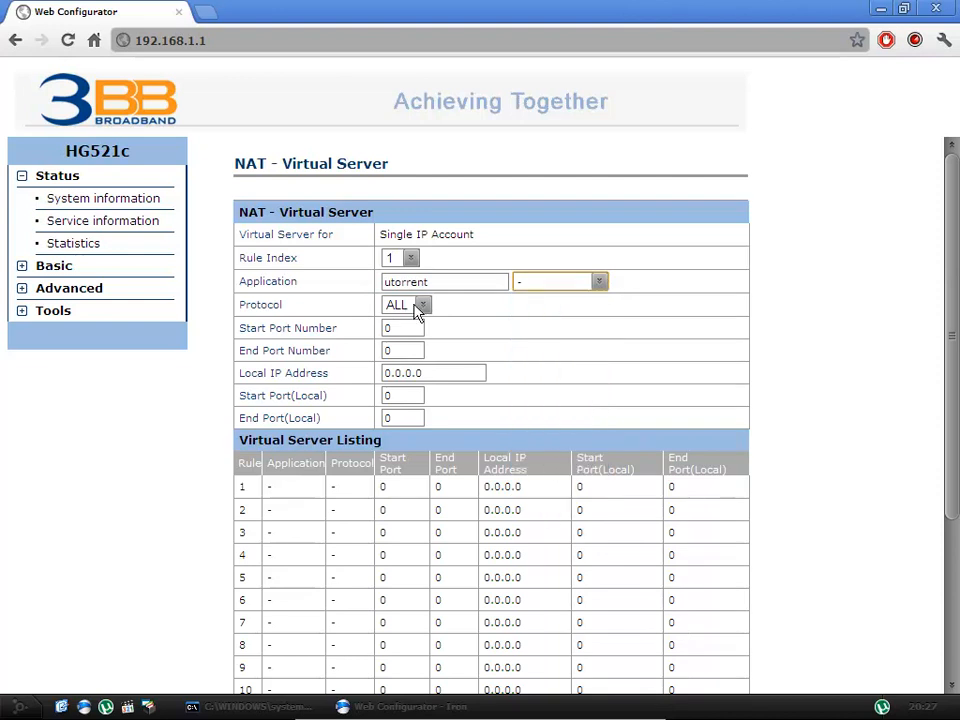
click(420, 304)
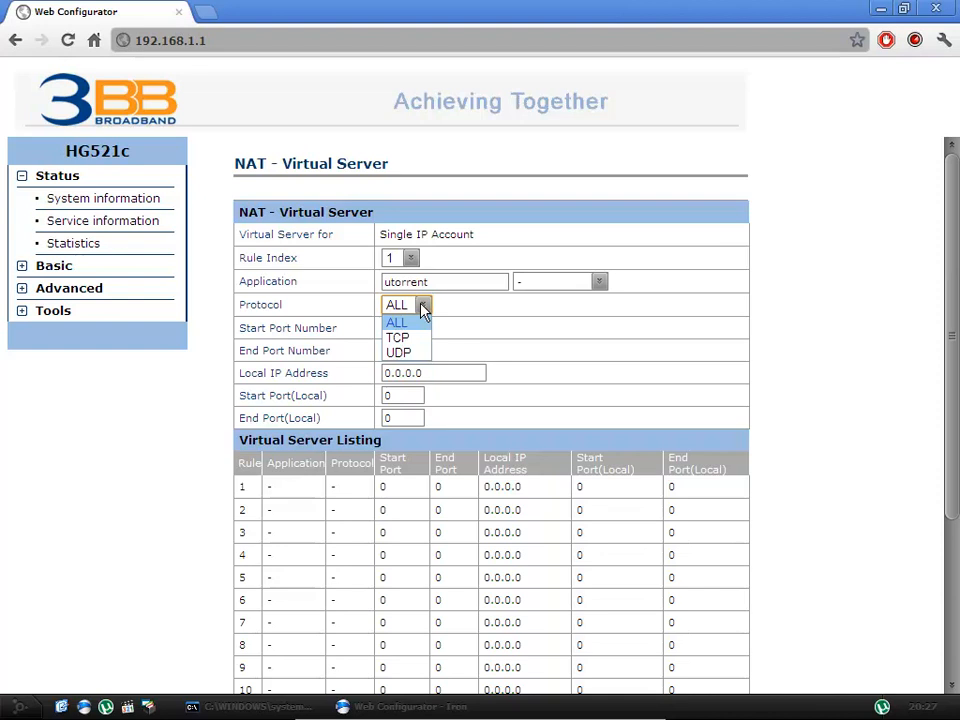
click(396, 322)
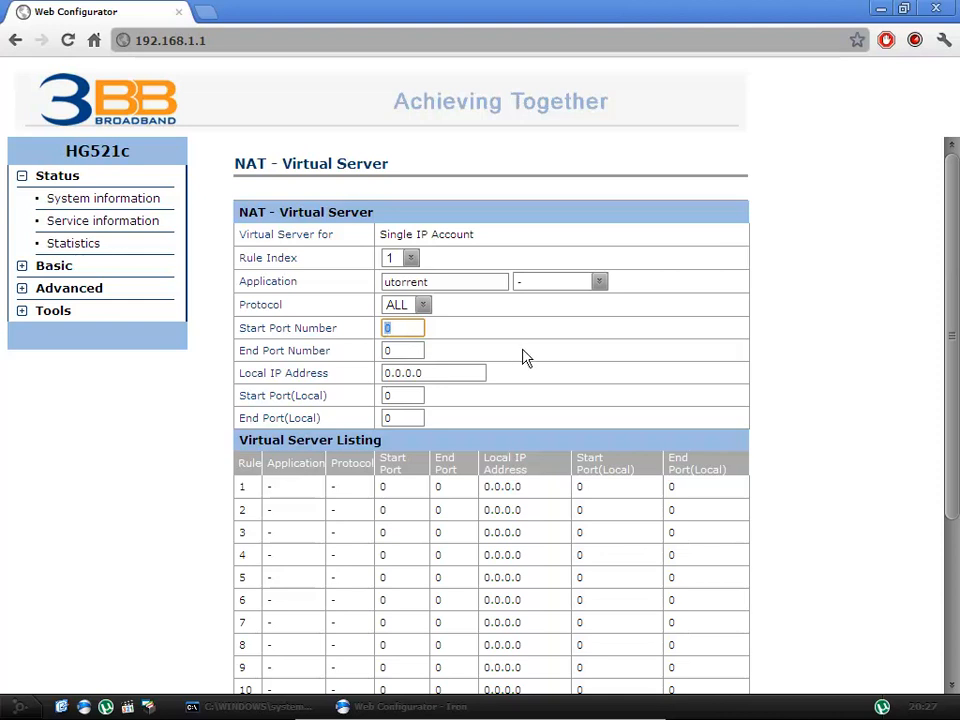
Forward ports 55600 to local IP 10.0.2.15 with local ports 55600.
text(556600)
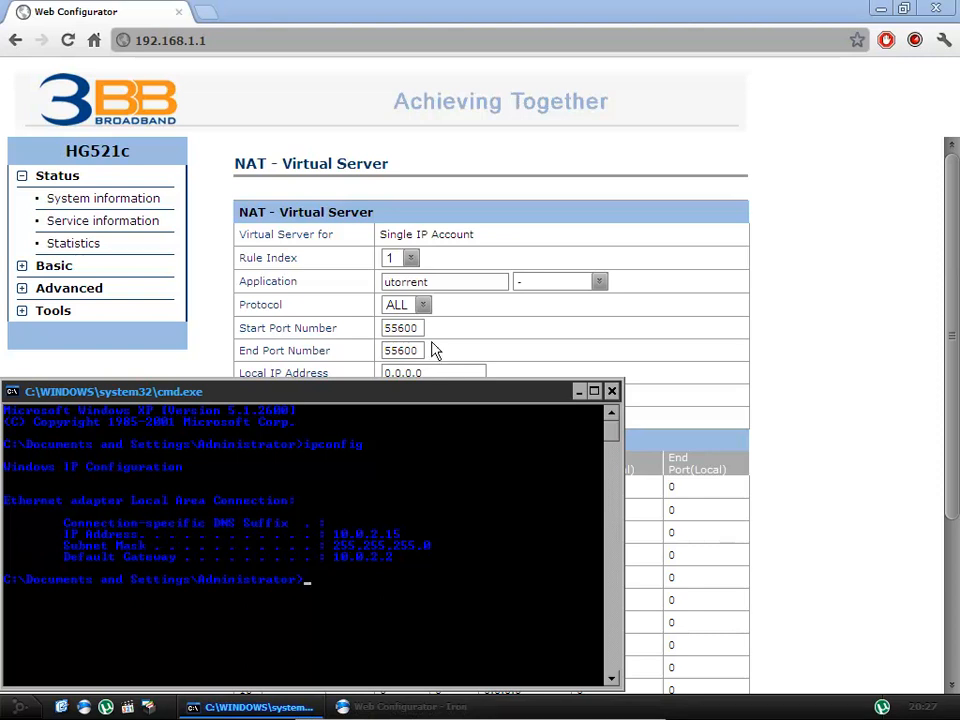
click(432, 372)
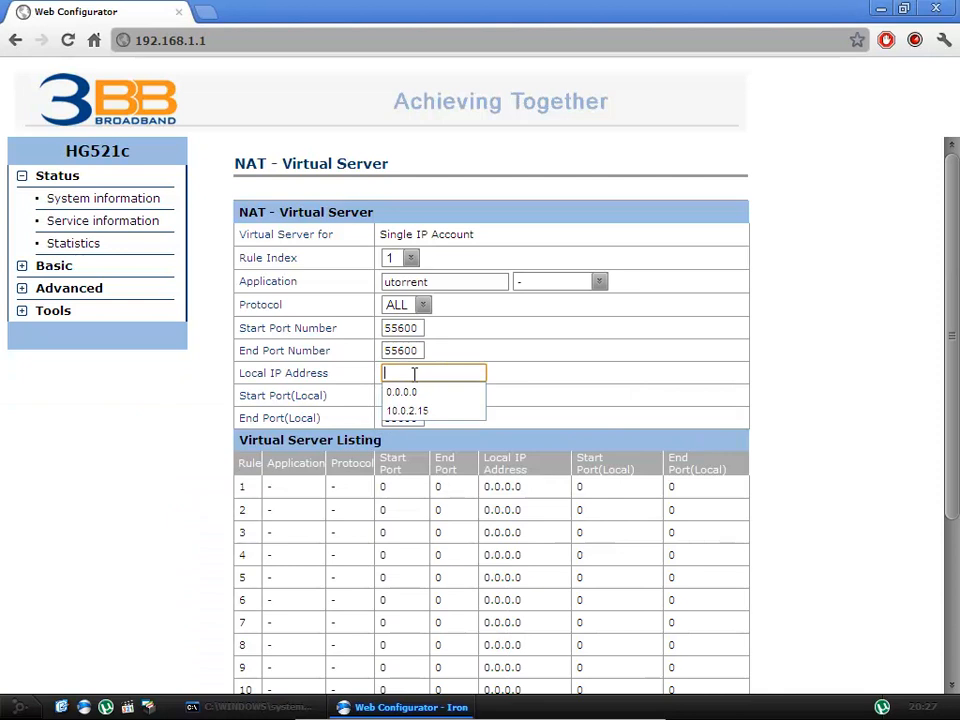
click(408, 410)
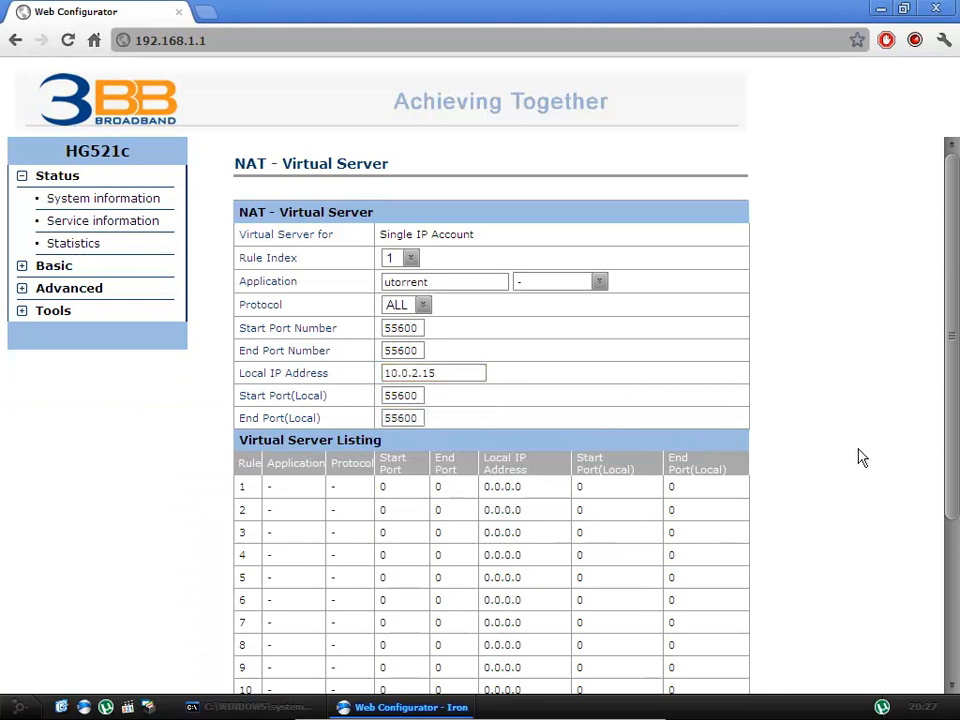
scroll(down, 3)
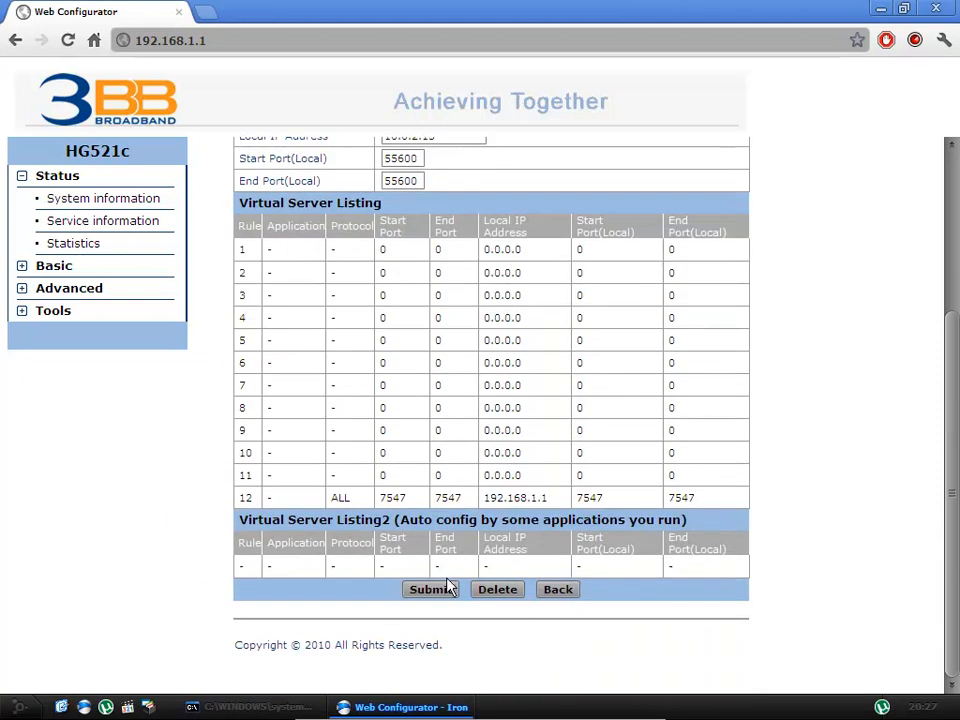
Submit the rule so it is listed as rule 1 forwarding 55600 to 10.0.2.15.
click(430, 588)
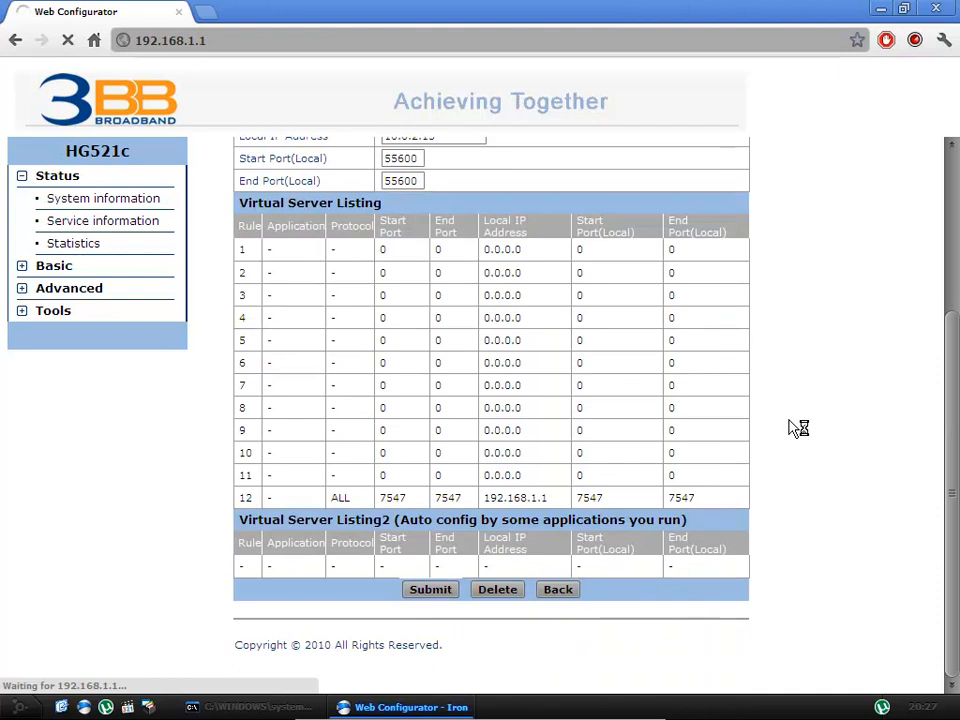
click(430, 588)
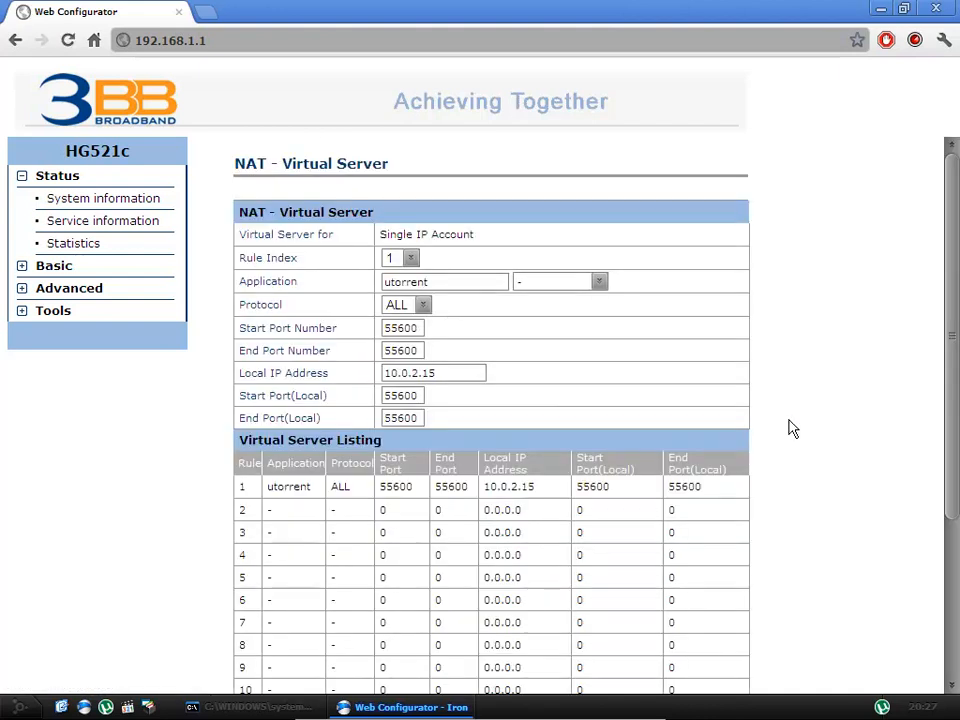
mouse_move(416, 496)
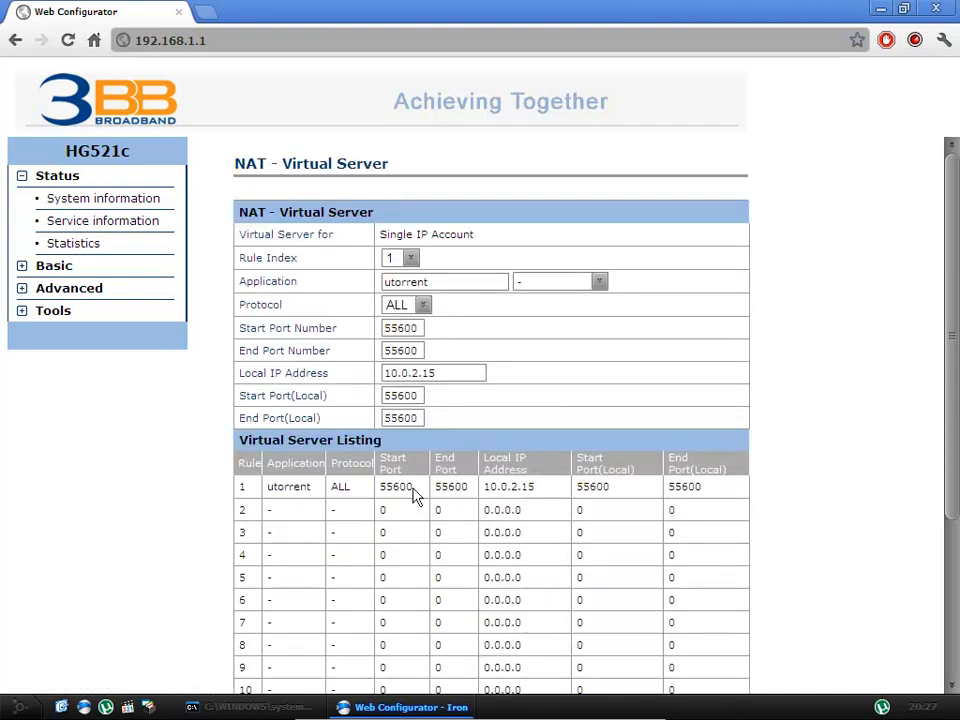
mouse_move(818, 472)
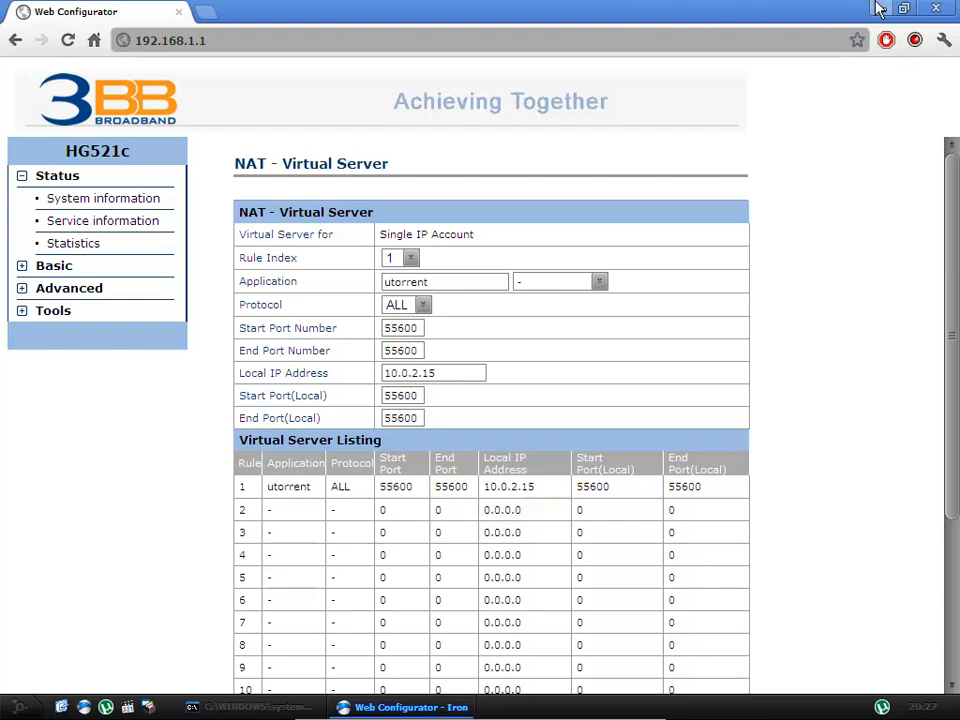
mouse_move(880, 12)
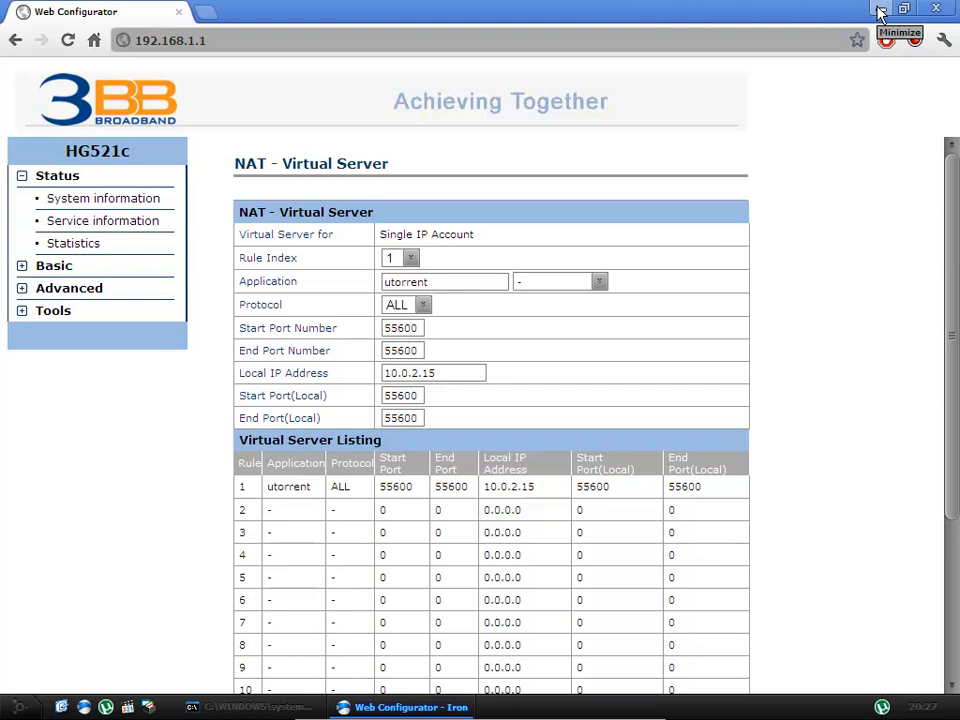
mouse_move(936, 8)
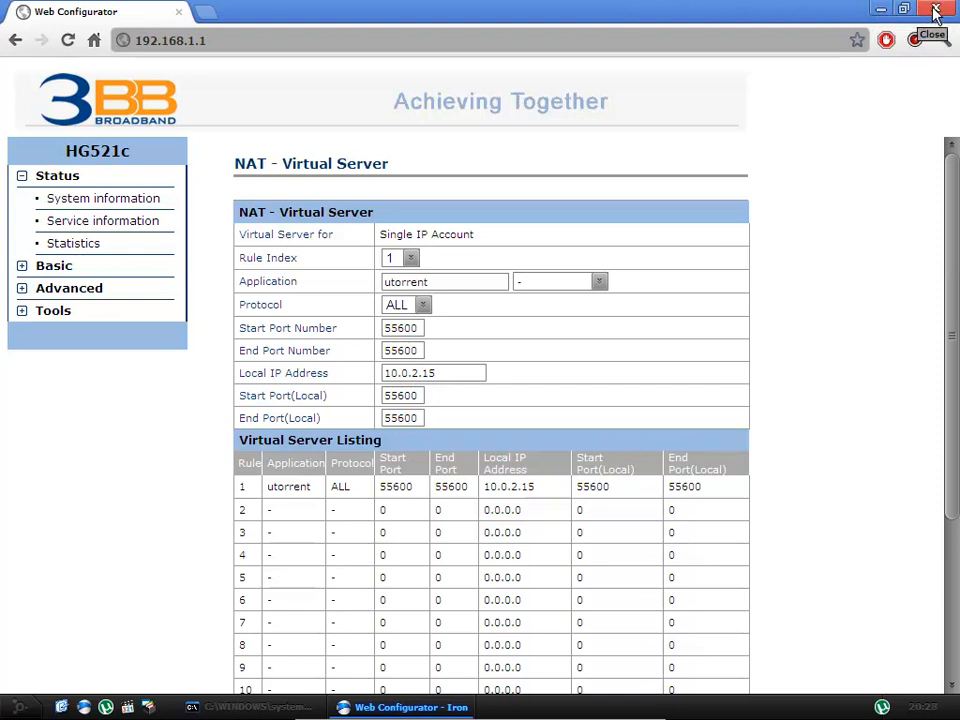
Close Chrome, leaving the Command Prompt on the desktop.
click(936, 12)
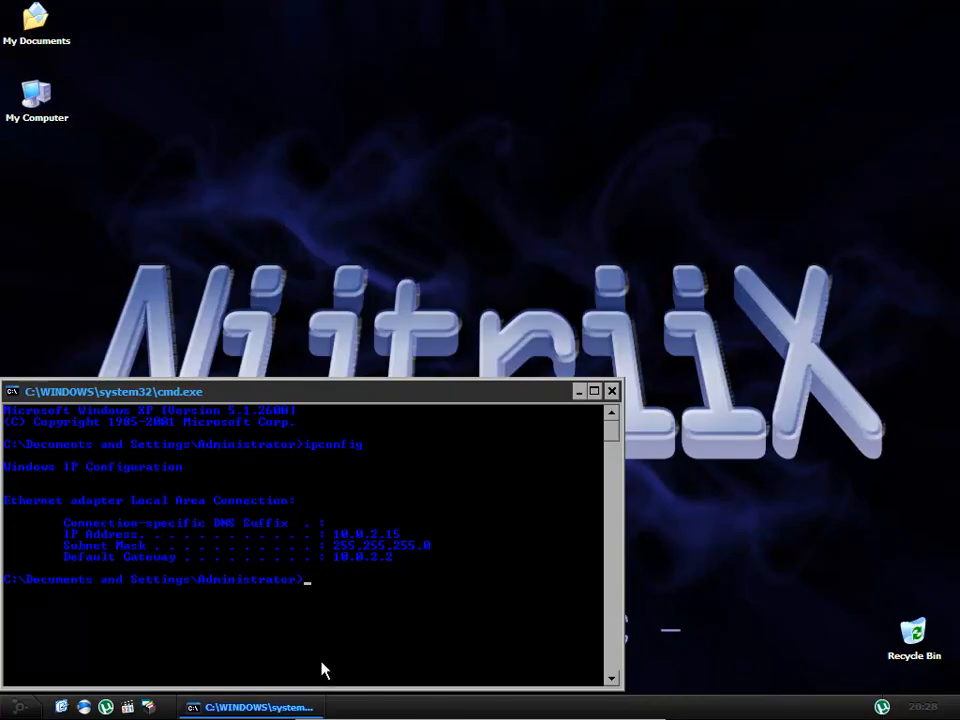